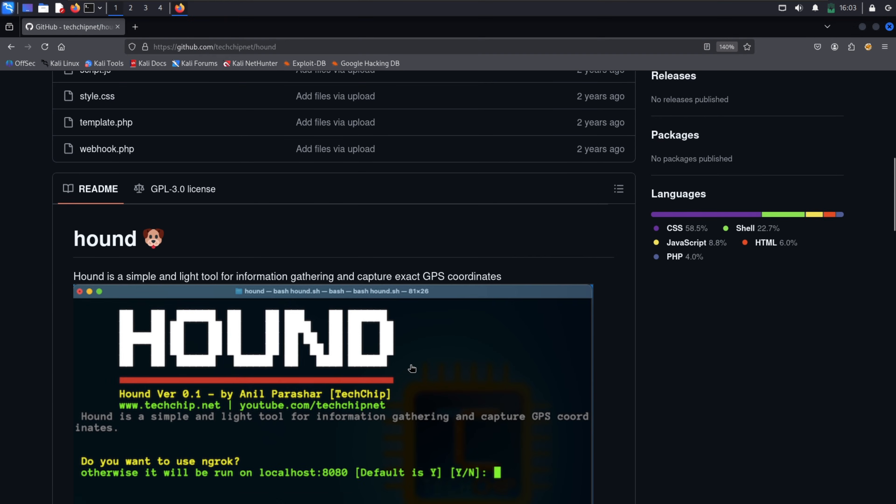
# - Read the hound README, highlighting its description, the Automated Data Collection feature and the git clone command
pyautogui.scroll(-3)
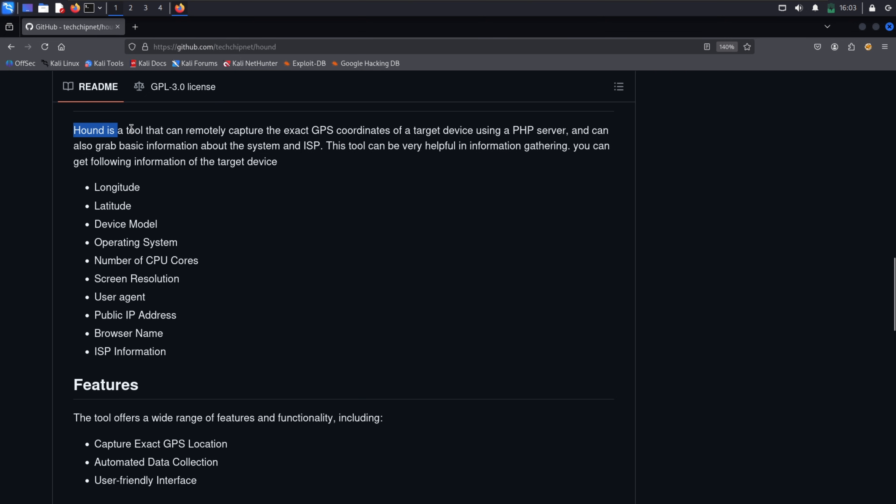
pyautogui.moveTo(115, 130); pyautogui.dragTo(540, 130)
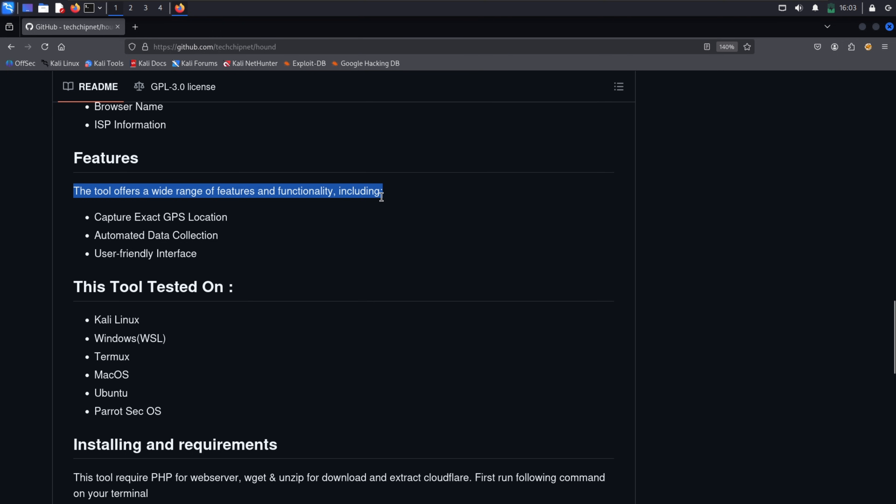
pyautogui.doubleClick(155, 235)
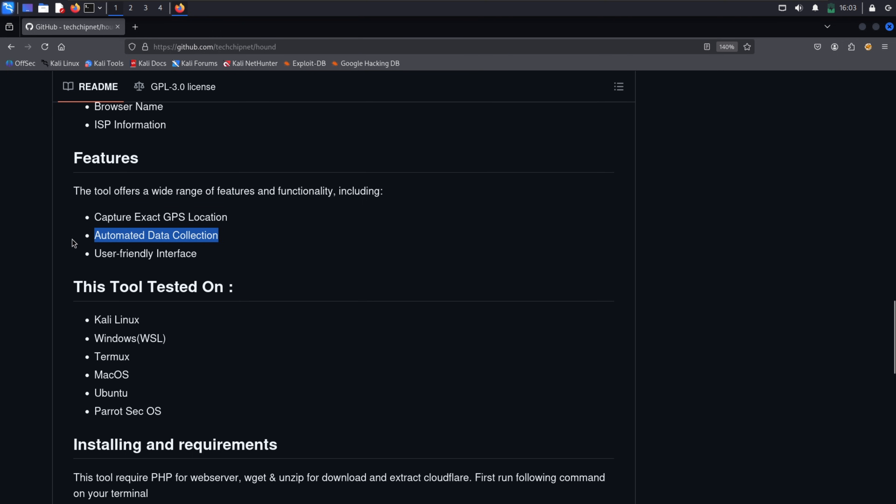
pyautogui.scroll(-3)
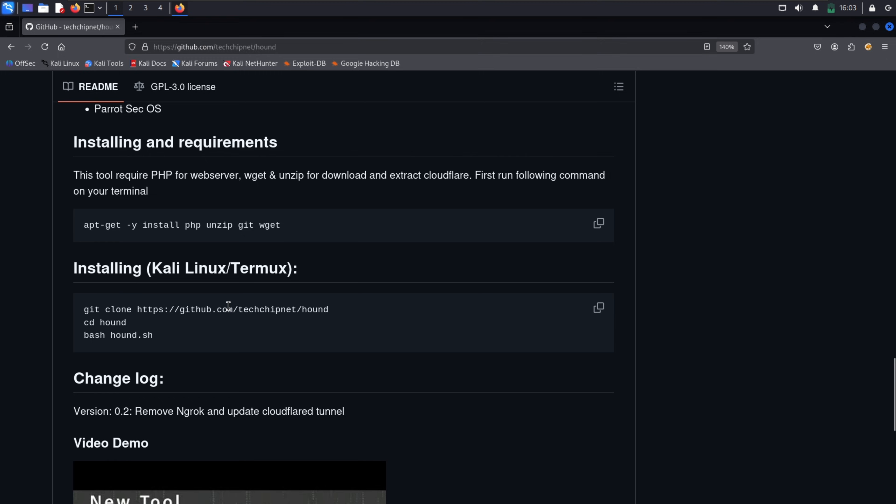
pyautogui.tripleClick(206, 309)
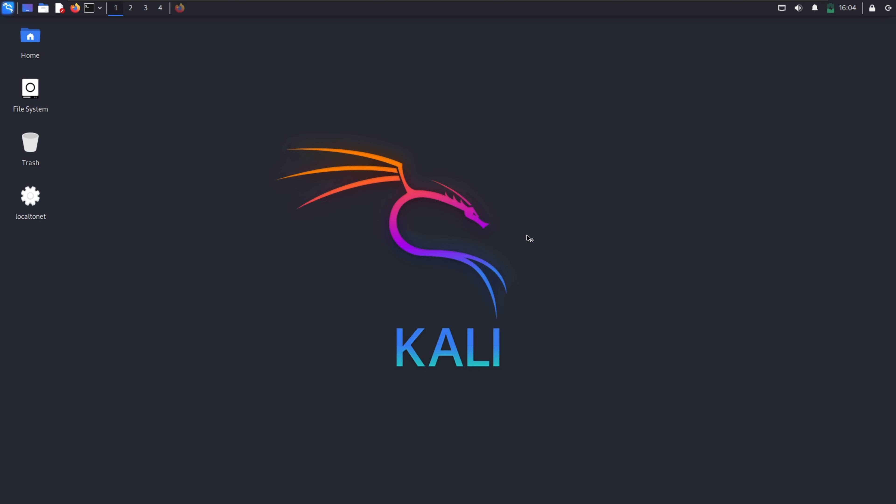
pyautogui.click(88, 7)
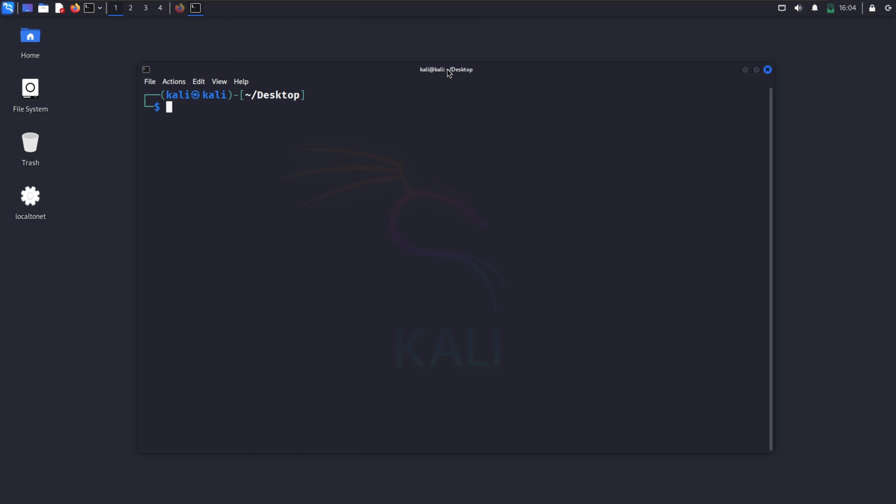
pyautogui.write('git clone https://github.com/techchipnet/hound')
pyautogui.write('cd hound')
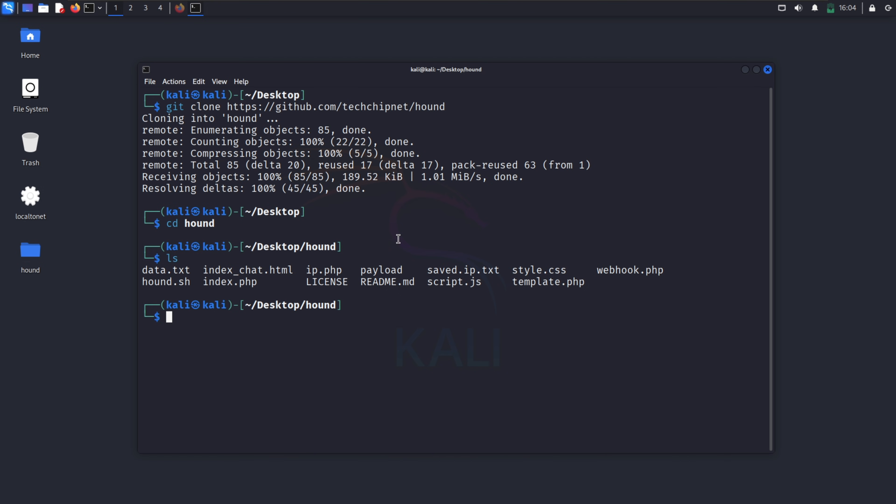
pyautogui.write('chmod +x localtonet')
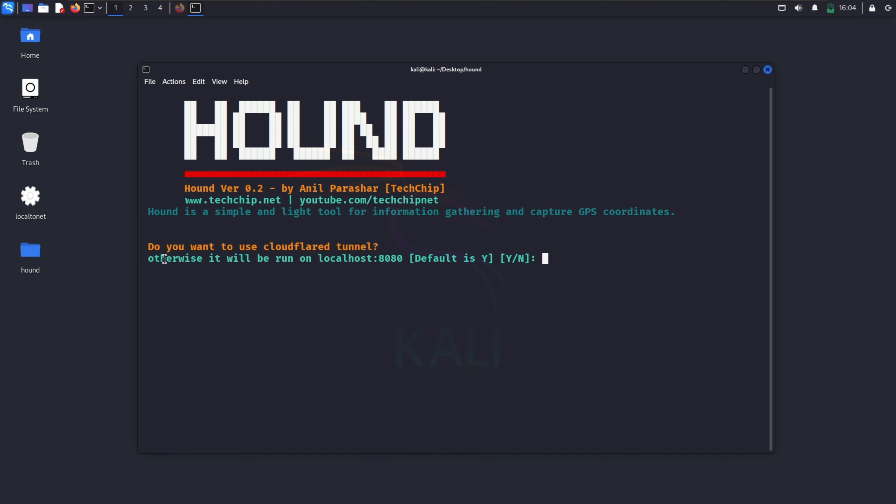
pyautogui.moveTo(381, 246)
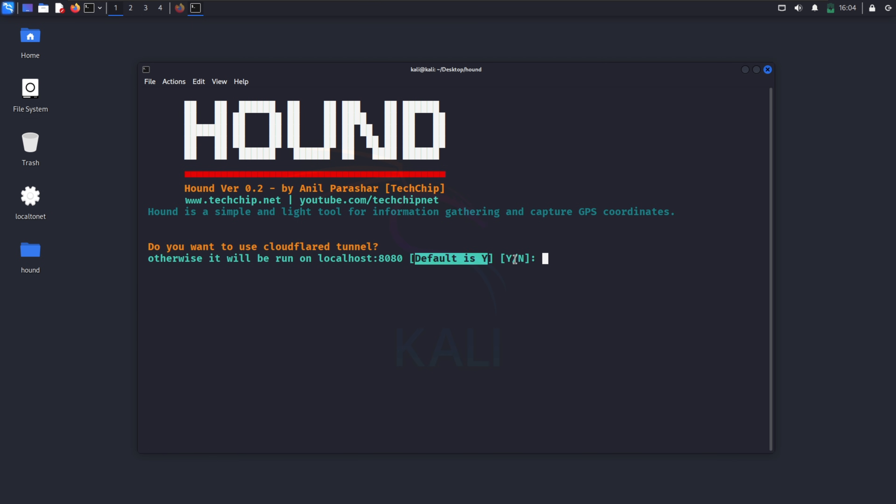
# - Answer y to use the cloudflared tunnel, note the youtube.com/techchipnet link, and switch to the Windows host
pyautogui.write('y')
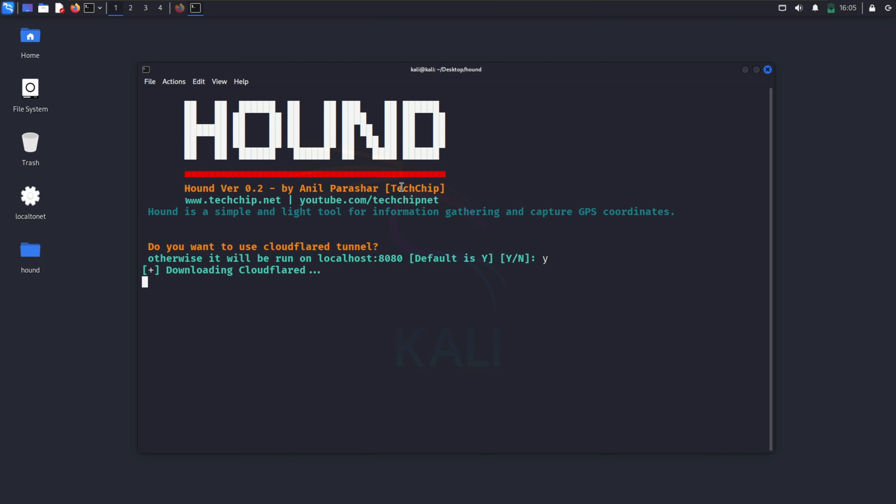
pyautogui.doubleClick(368, 200)
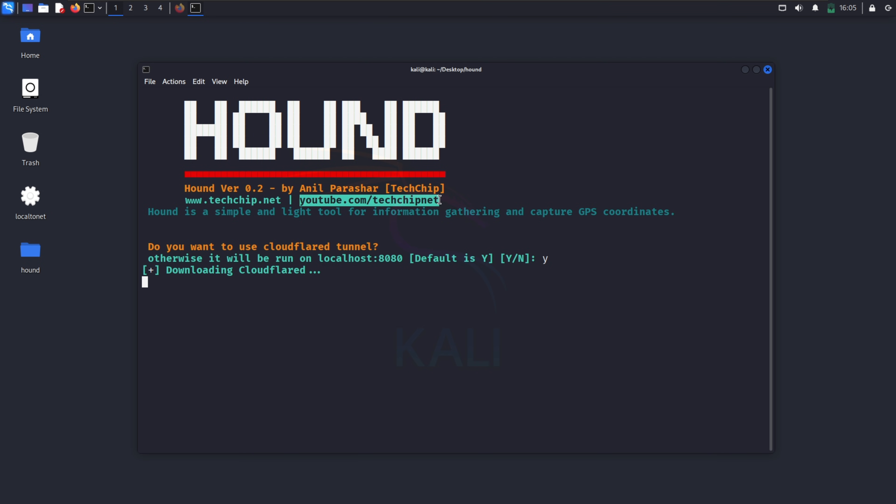
pyautogui.moveTo(452, 300)
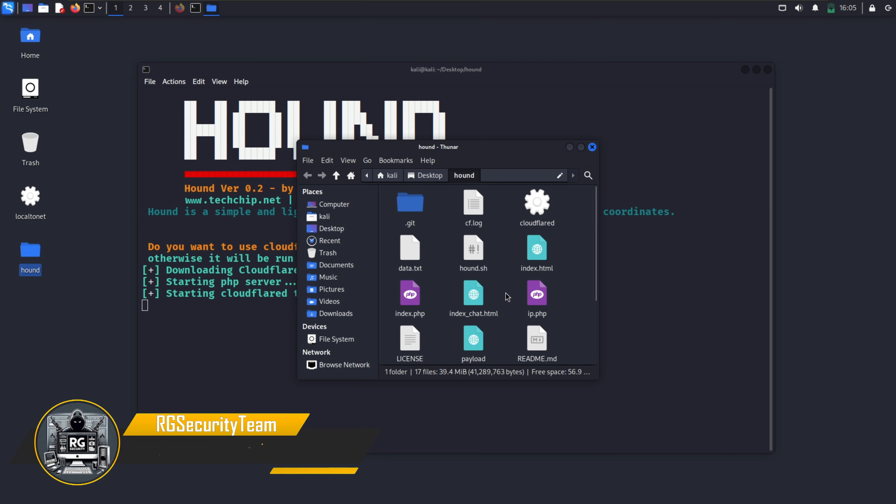
pyautogui.click(536, 202)
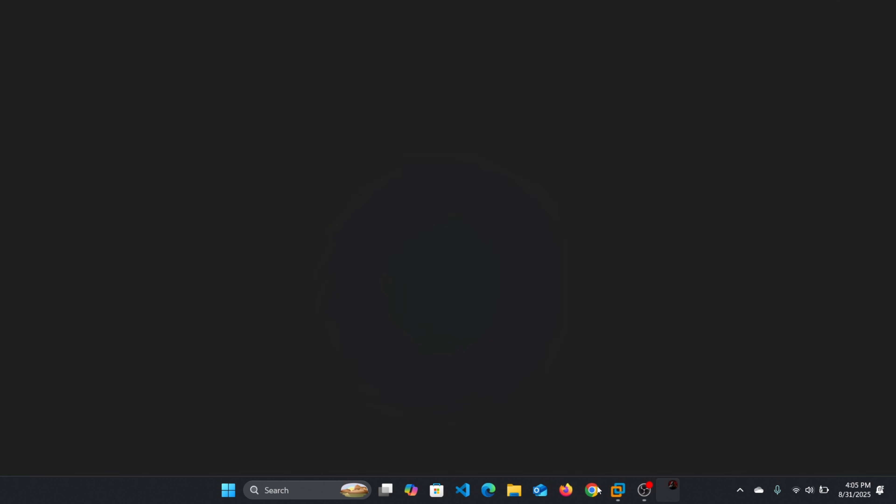
pyautogui.click(591, 494)
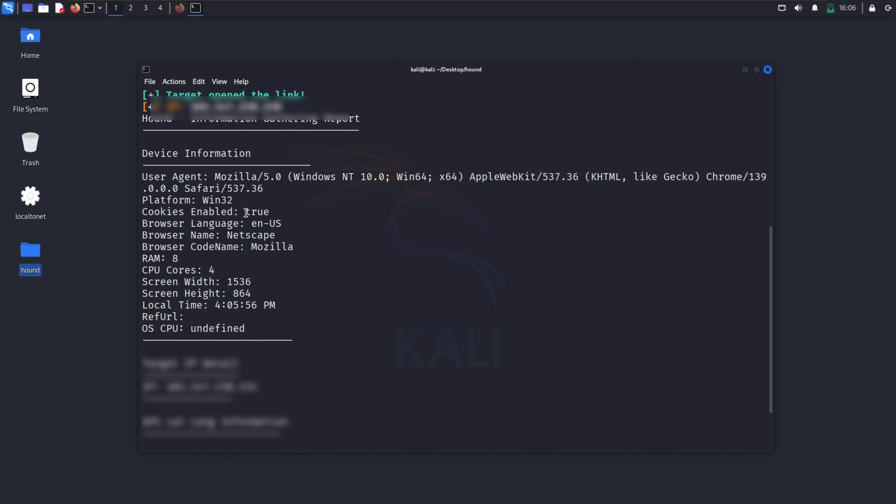
# - Review the GPS Map Location links, then relaunch Hound answering N to serve on localhost:8080
pyautogui.doubleClick(264, 224)
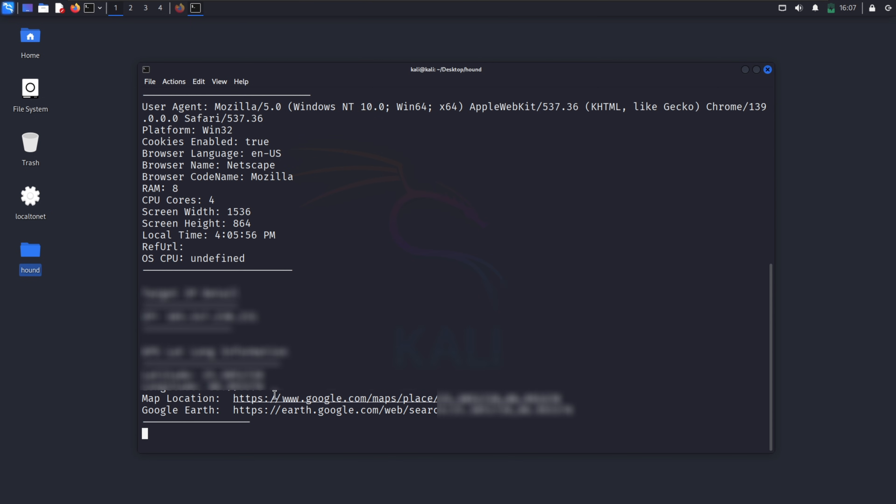
pyautogui.moveTo(407, 400)
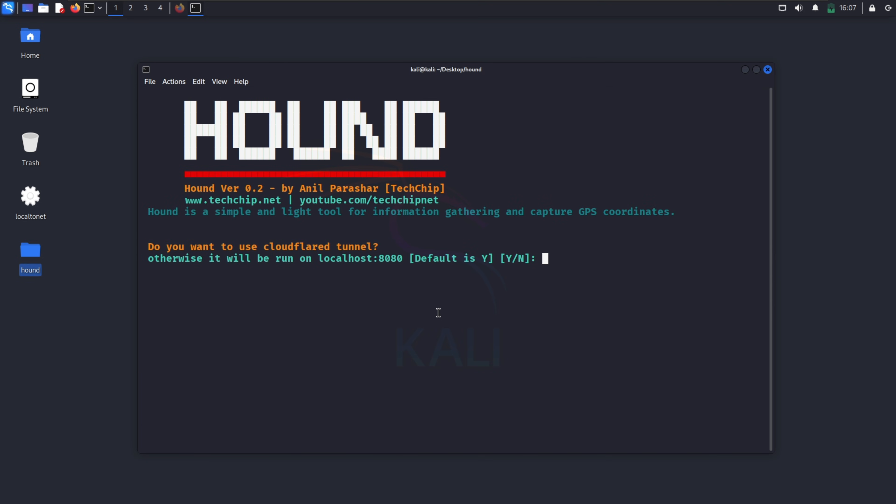
pyautogui.write('N')
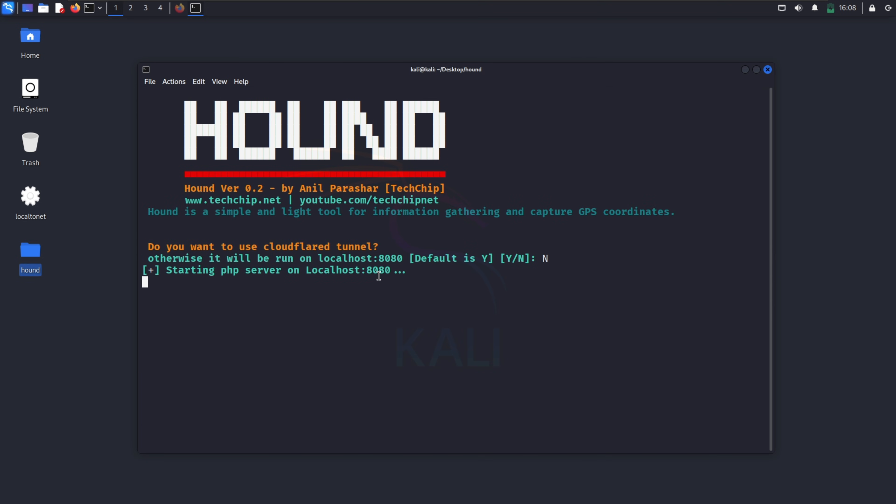